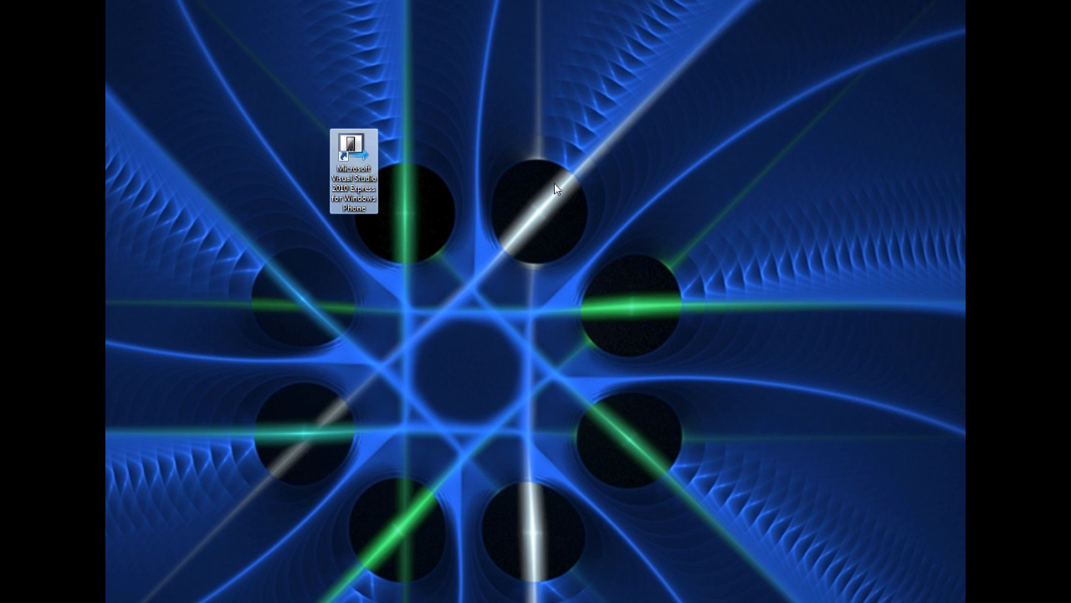
- Launch Visual Studio 2010 Express for Windows Phone from its desktop shortcut
double_click(352, 176)
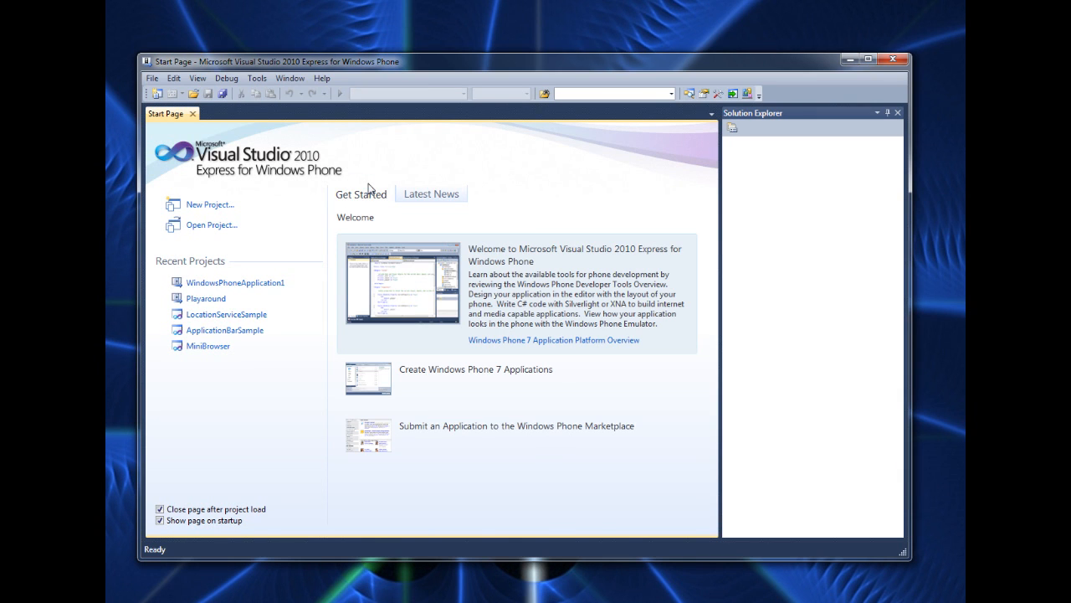
mouse_move(167, 128)
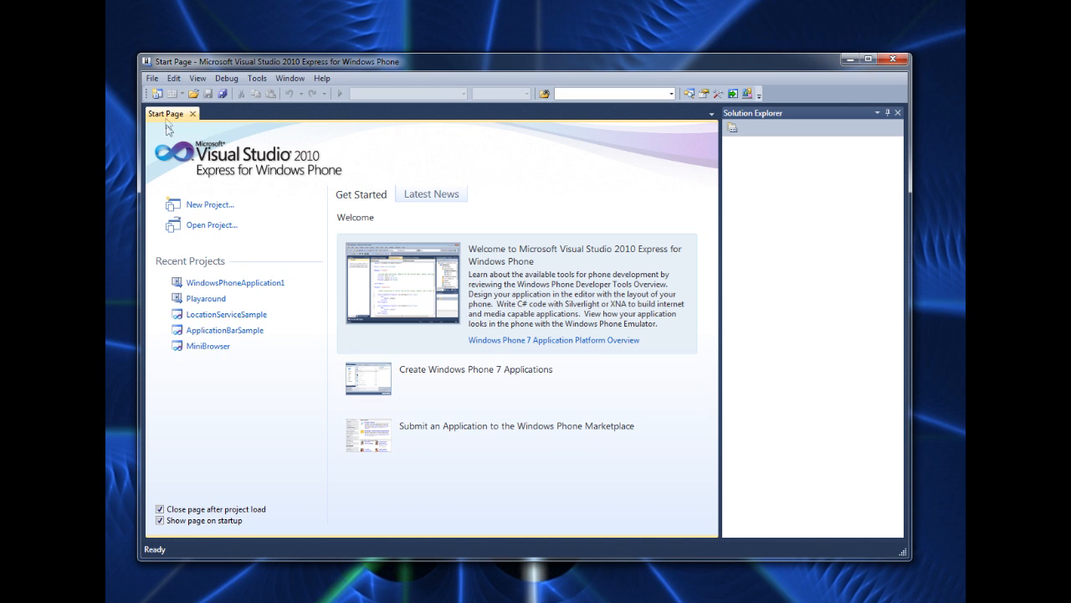
- Create the WindowsPhoneApplication2 Windows Phone Application project and open MainPage.xaml
click(208, 204)
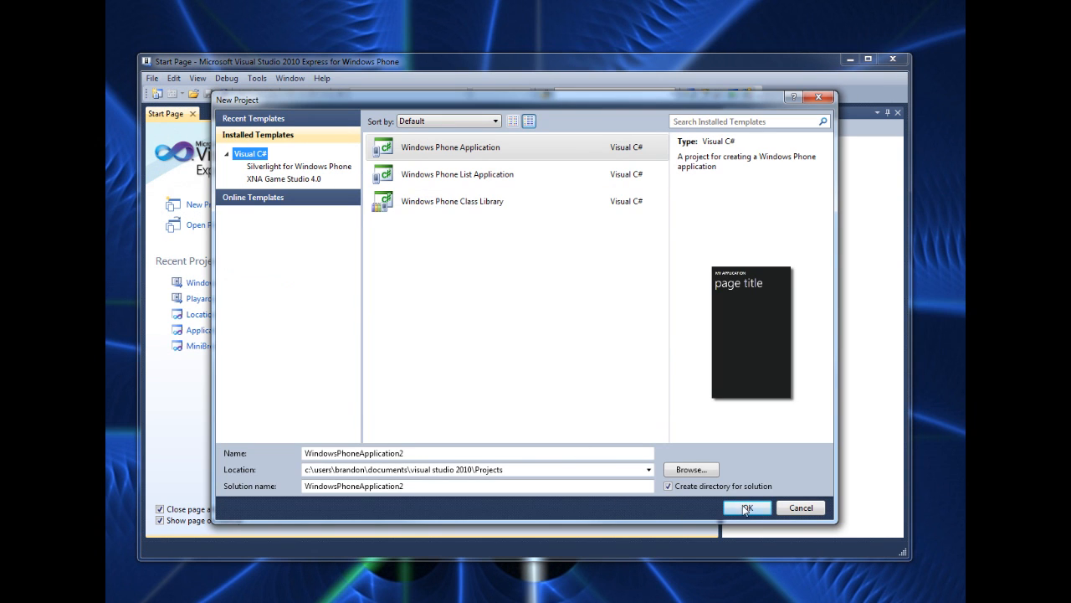
click(746, 508)
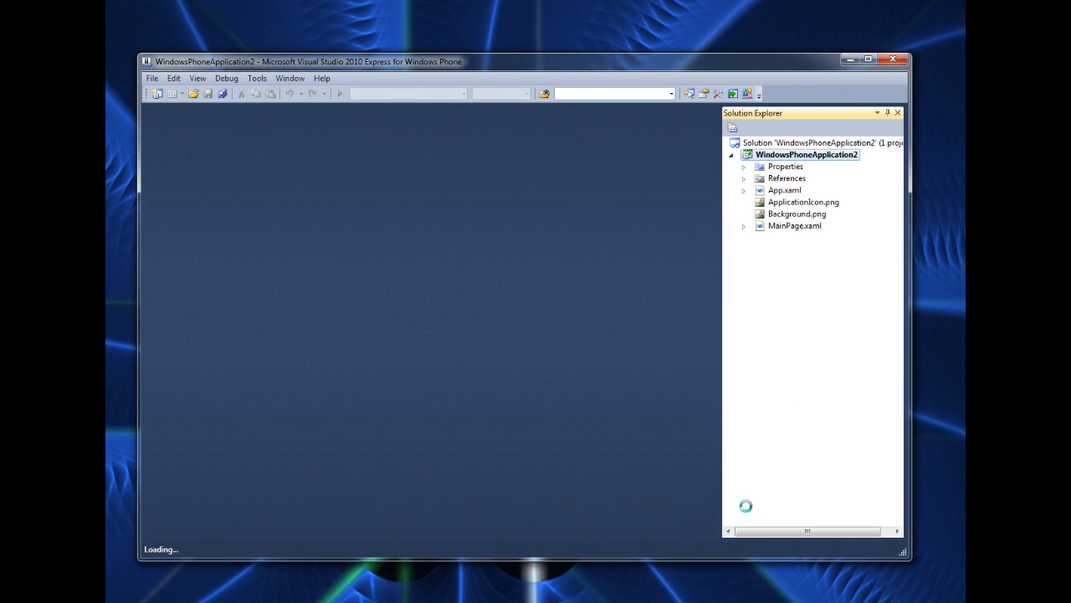
double_click(794, 225)
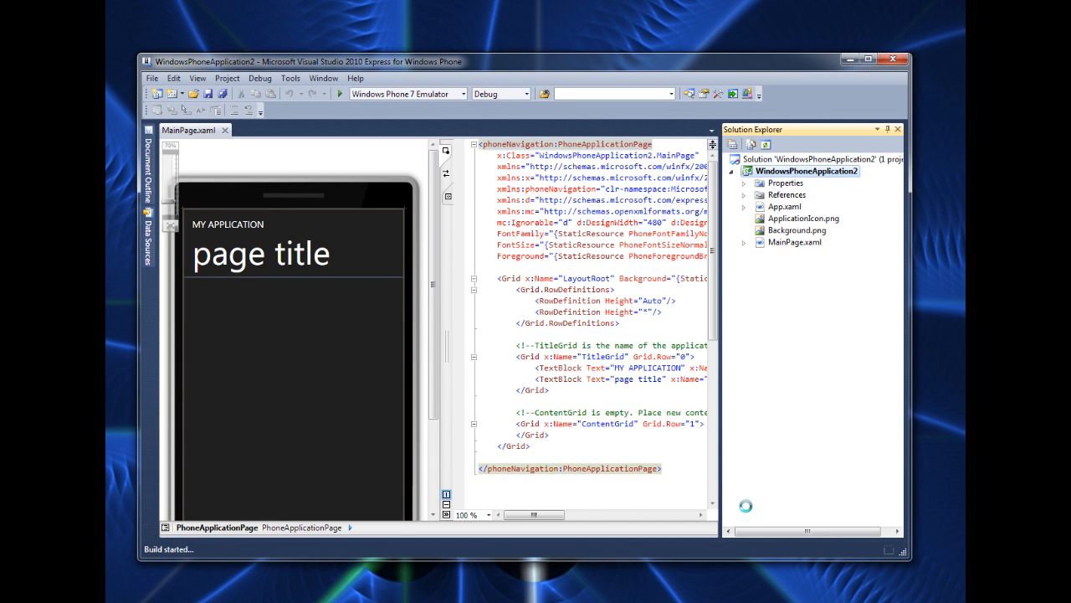
click(349, 94)
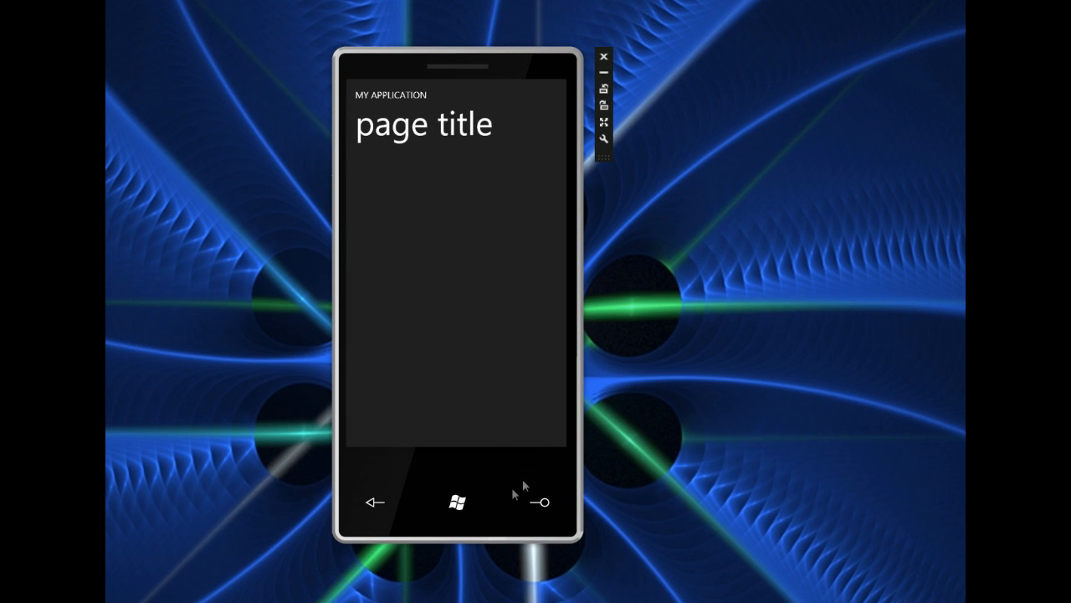
mouse_move(457, 502)
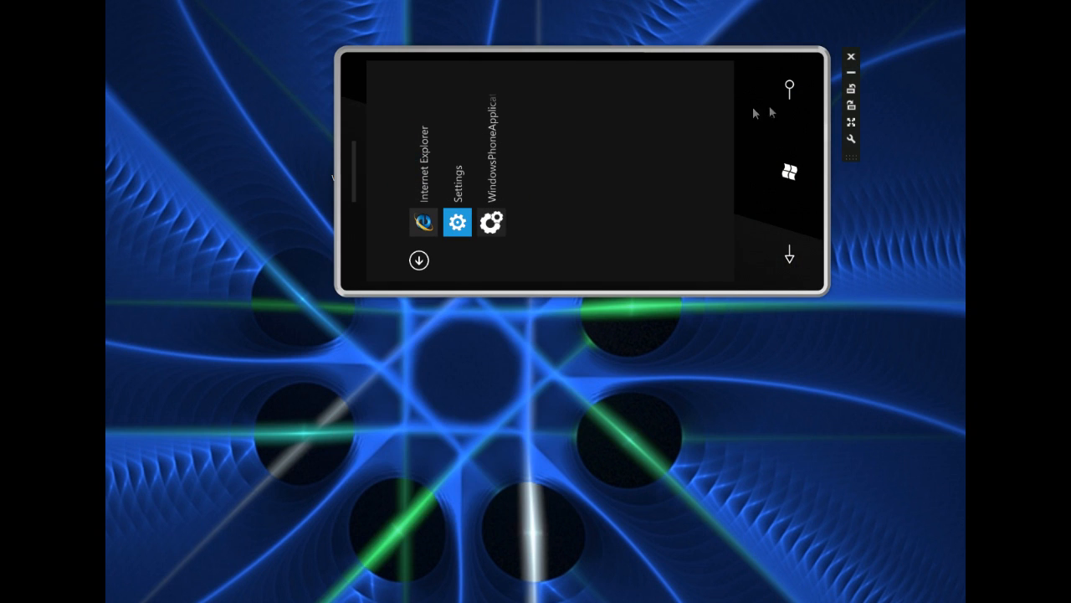
mouse_move(502, 255)
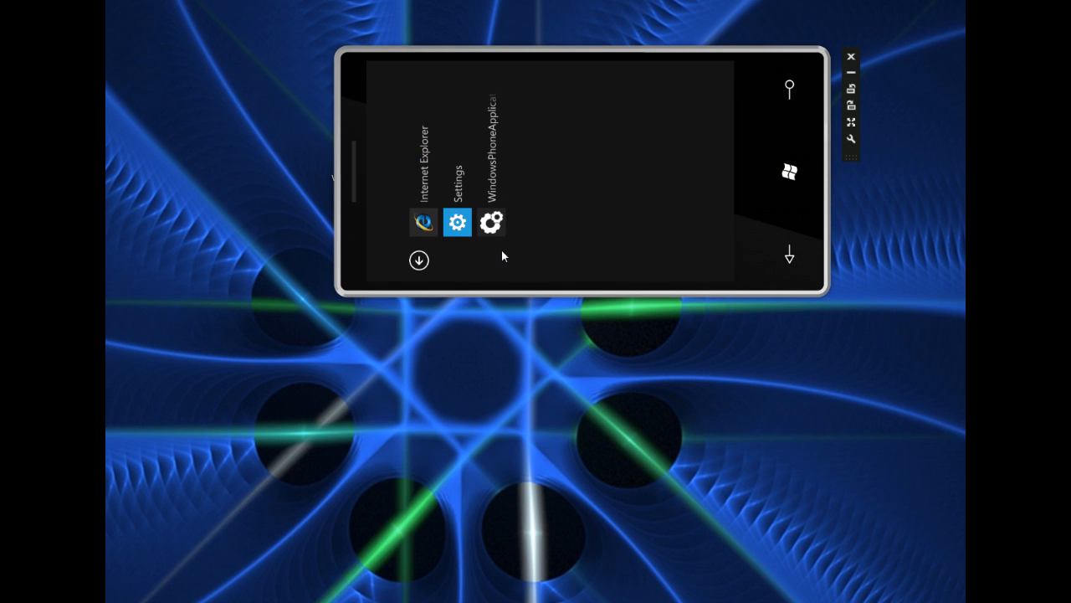
- Open Internet Explorer from the emulator's app list on a blank page
click(423, 222)
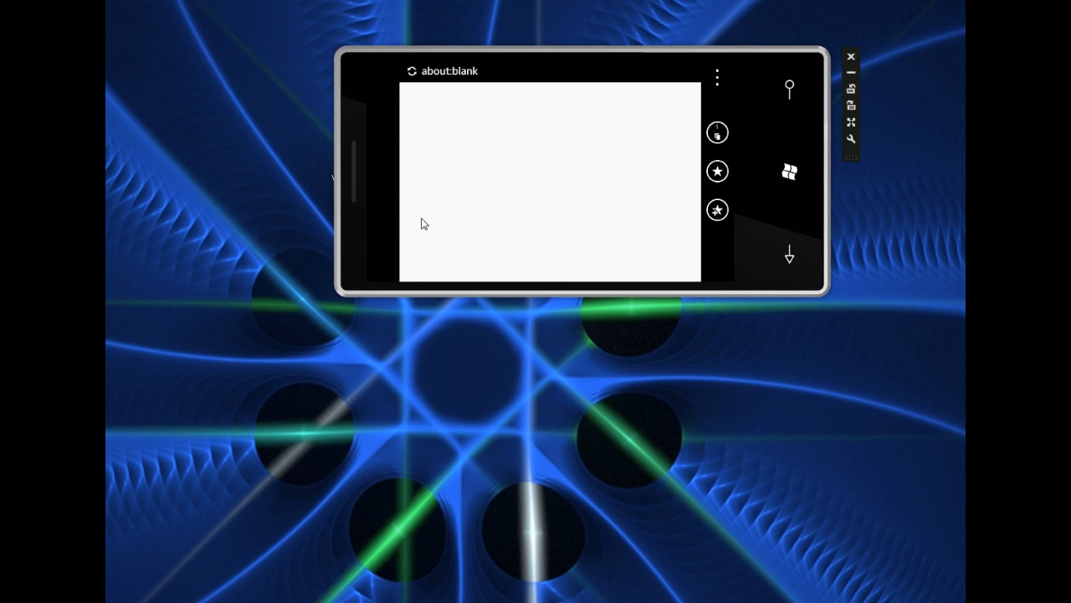
mouse_move(850, 98)
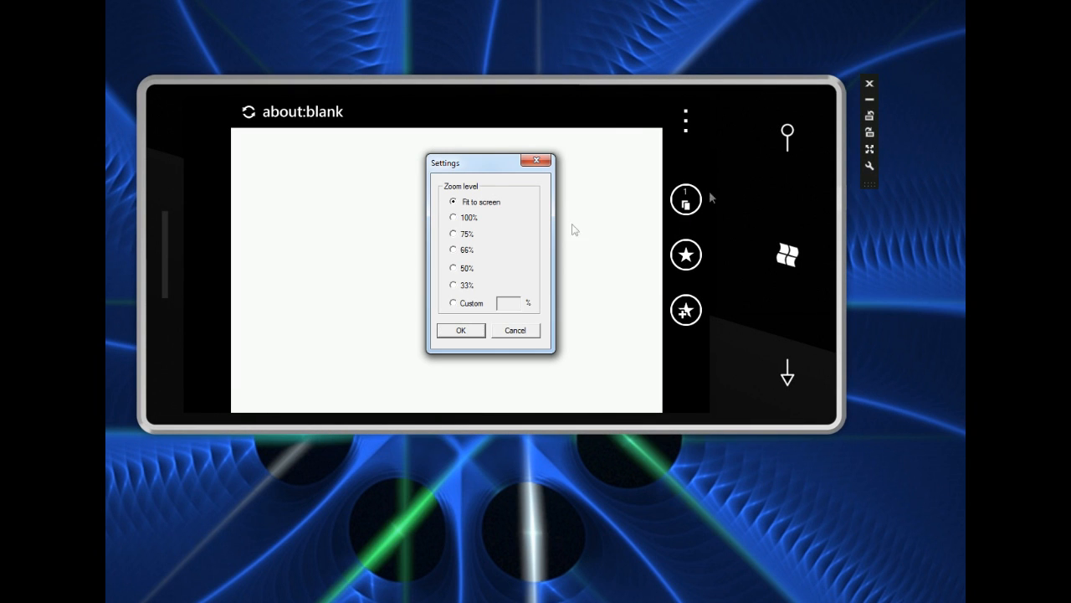
- Apply a smaller emulator zoom level
click(454, 218)
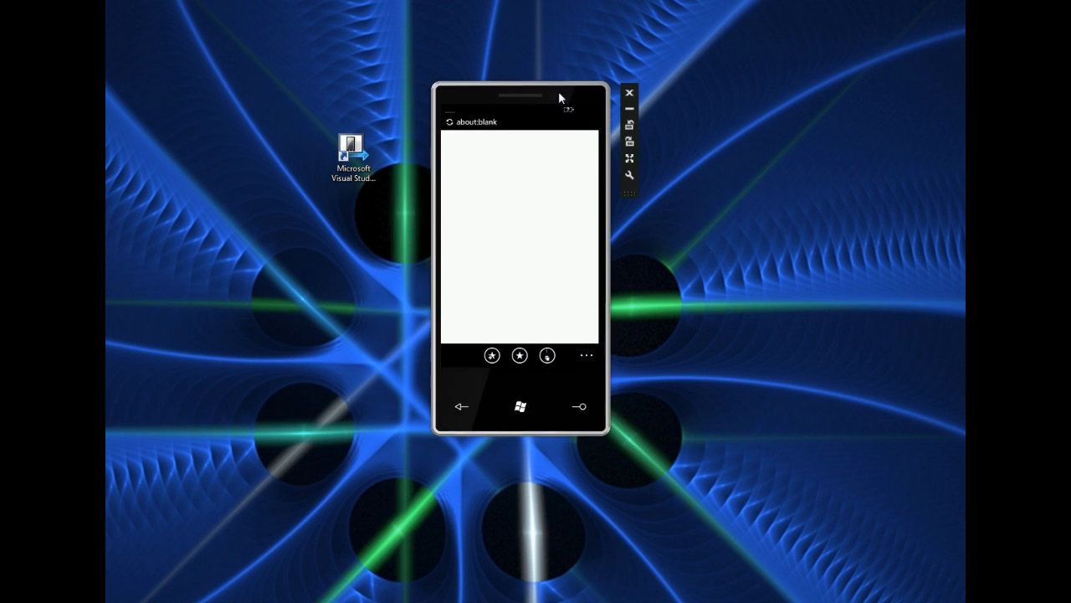
- Reposition the emulator window and submit google.com in Internet Explorer
drag(519, 96, 509, 81)
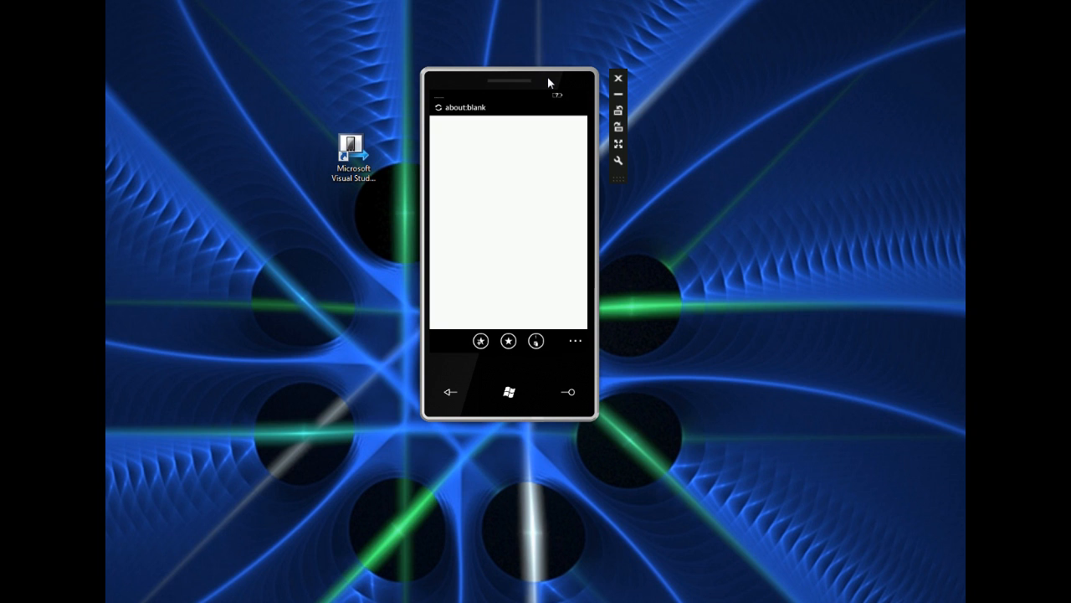
mouse_move(475, 113)
text(googl)
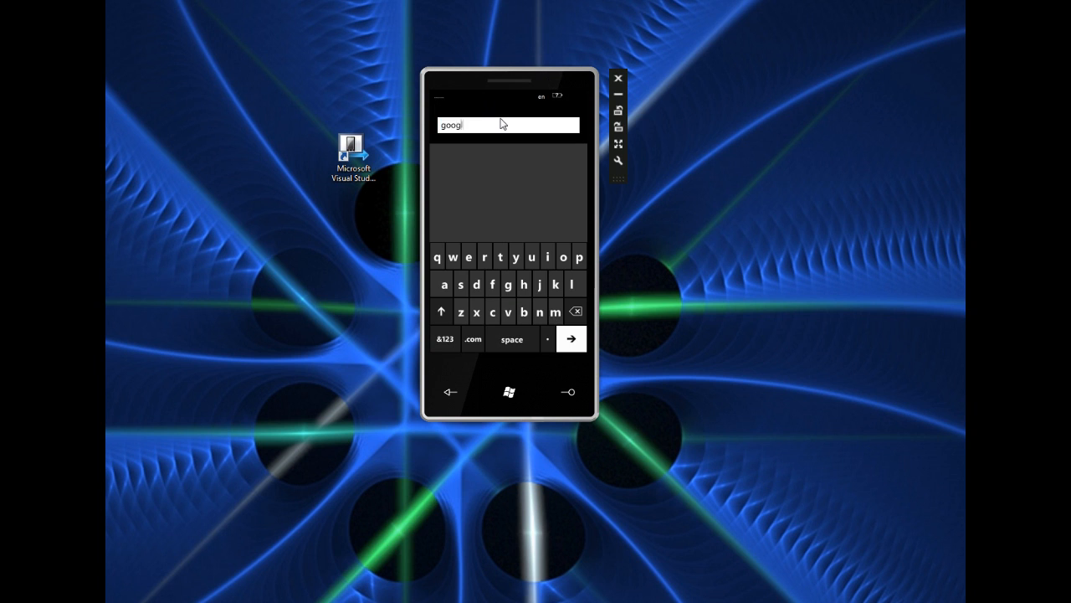
click(570, 339)
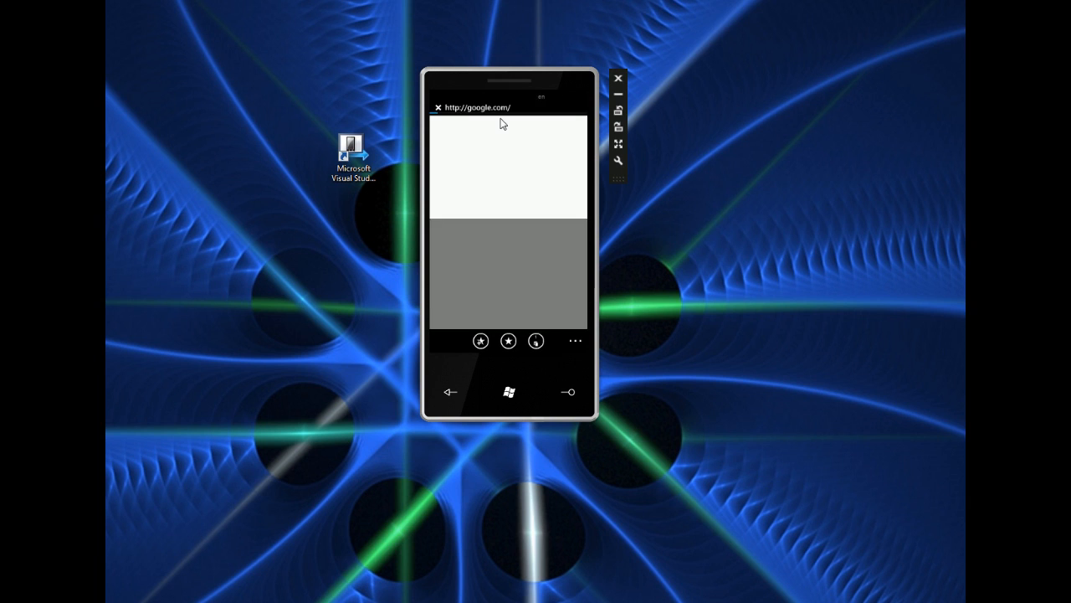